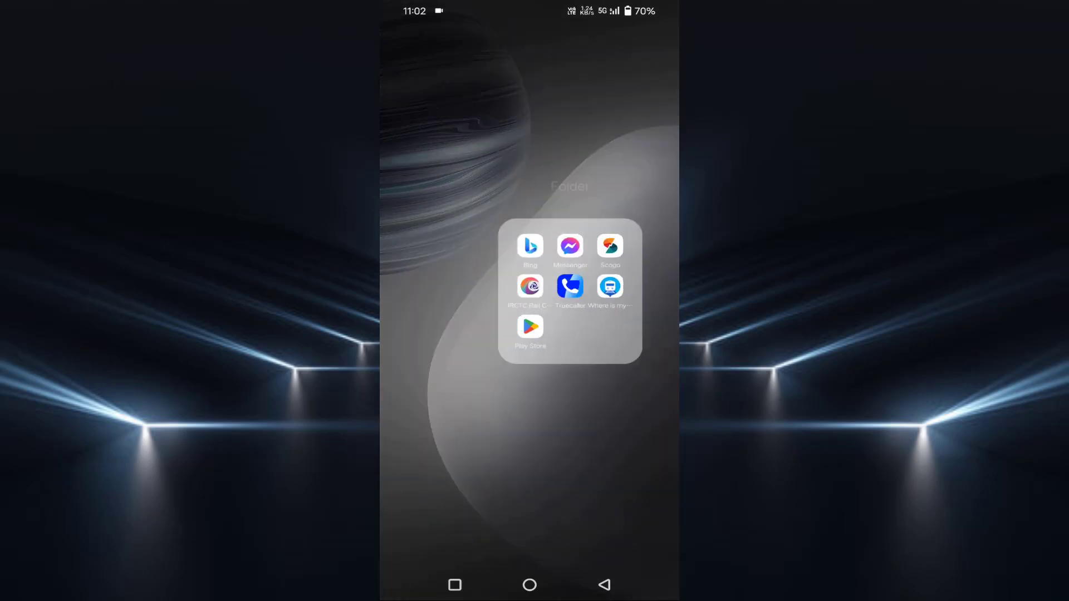
# Search the Play Store for 'facebook' and start updating the installed Facebook app
pyautogui.click(529, 327)
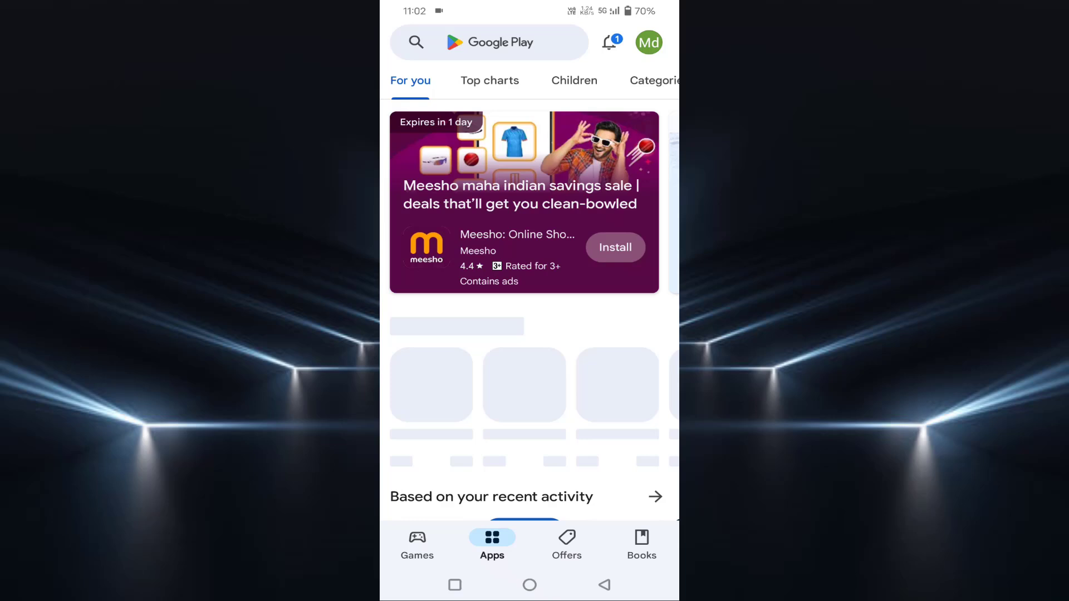
pyautogui.click(488, 42)
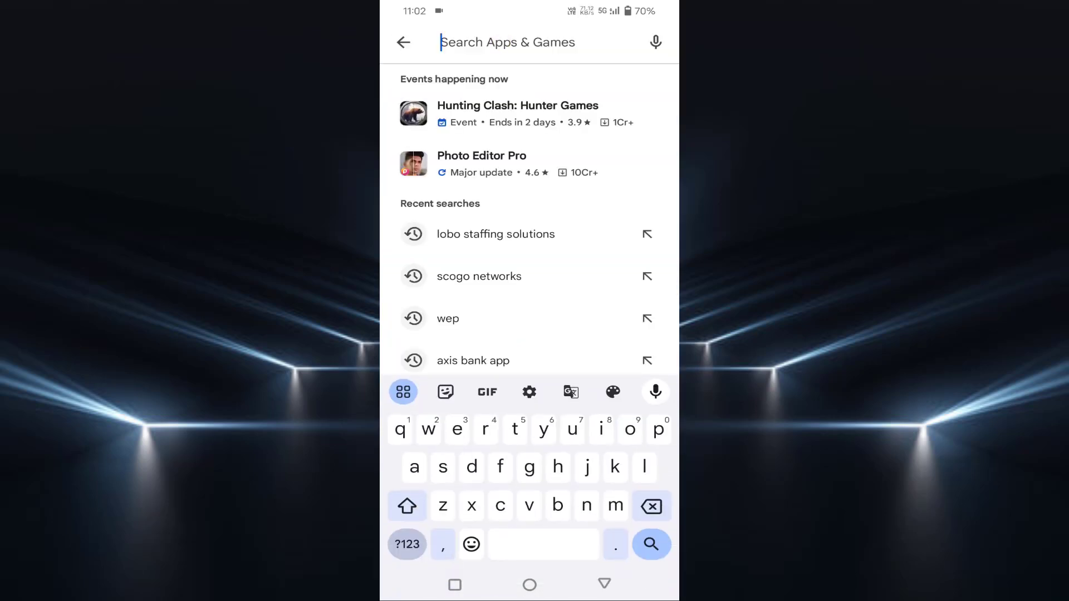
pyautogui.write('face')
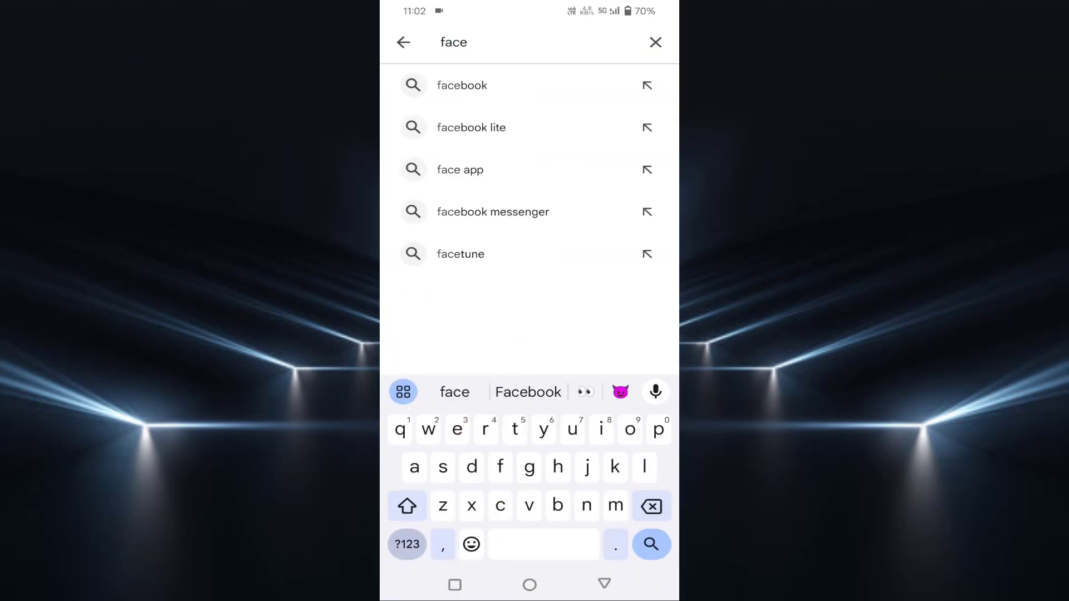
pyautogui.click(462, 85)
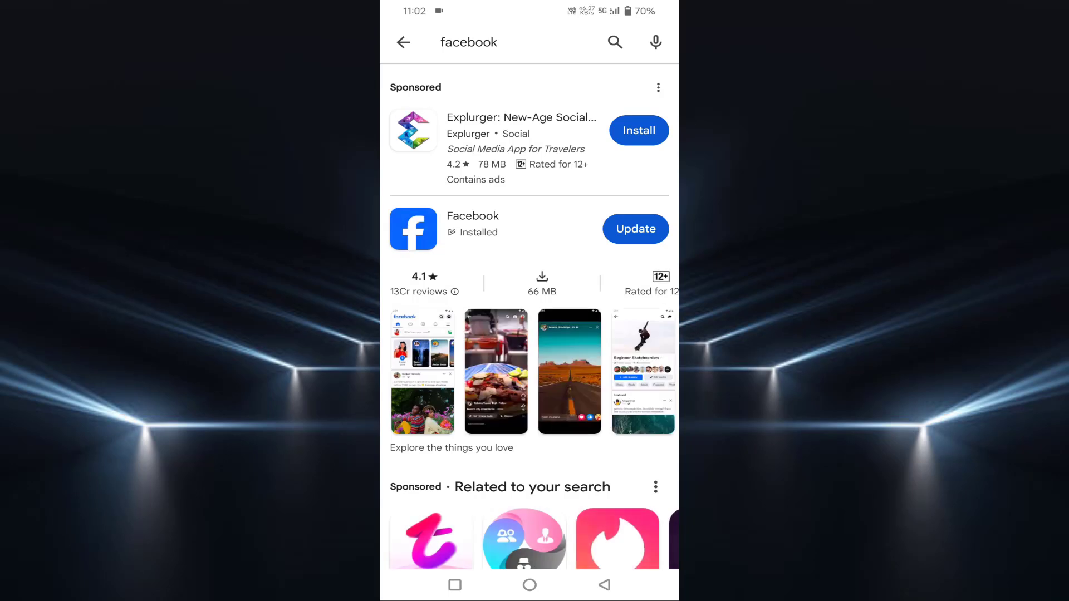
pyautogui.click(634, 229)
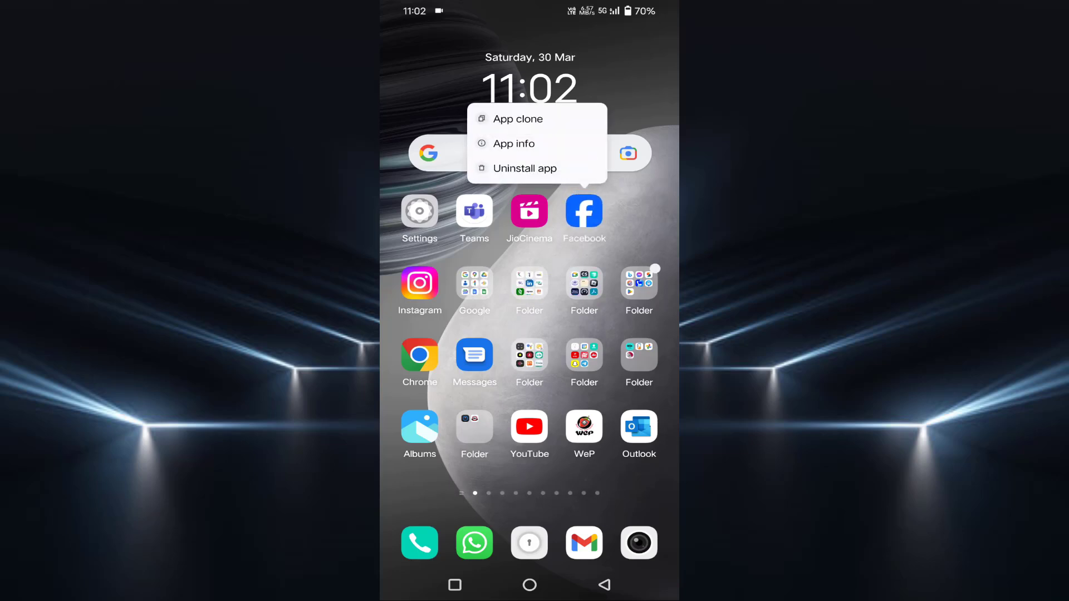
# Force-stop Facebook from its App info page and view its storage and cache details
pyautogui.click(514, 143)
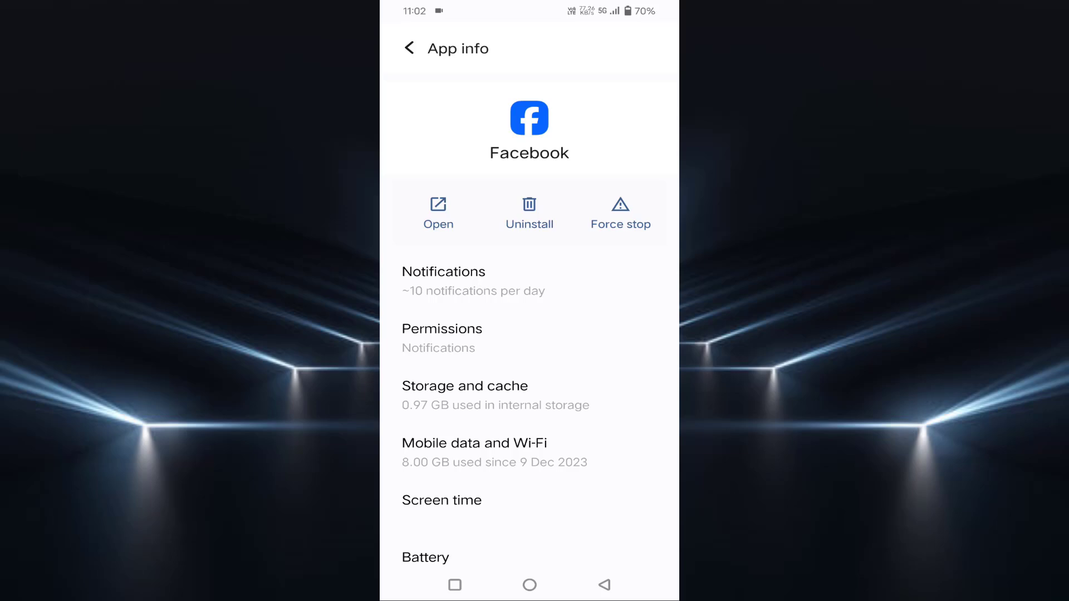
pyautogui.click(620, 212)
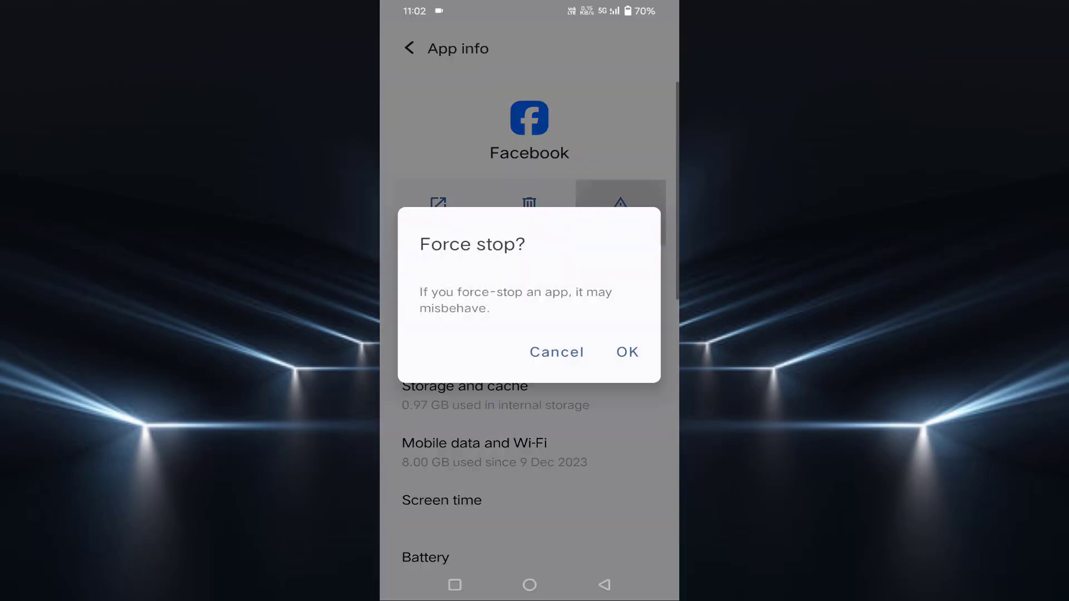
pyautogui.click(555, 352)
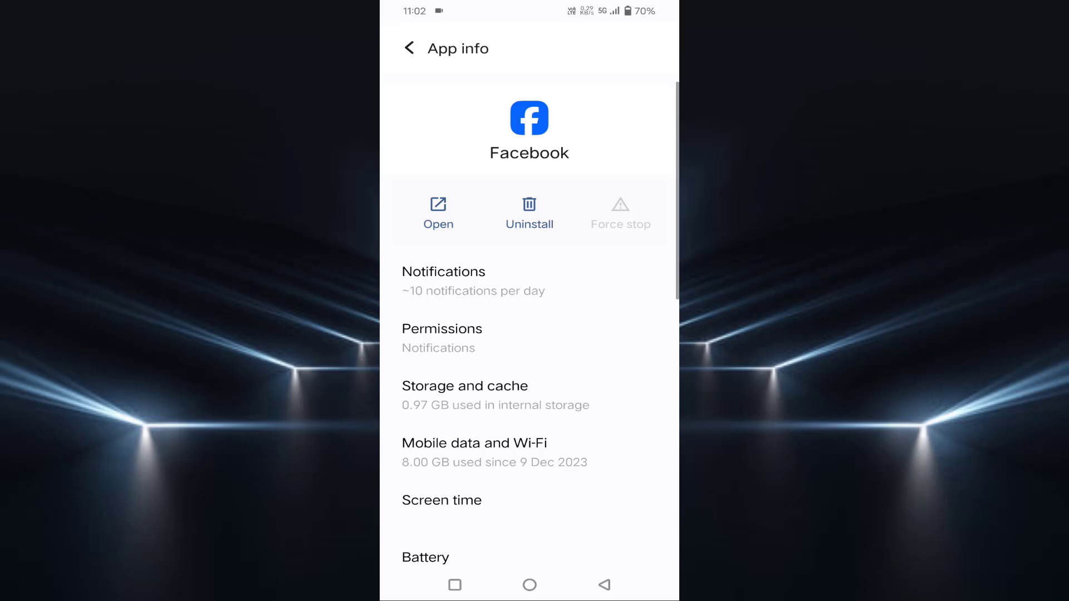
pyautogui.click(464, 394)
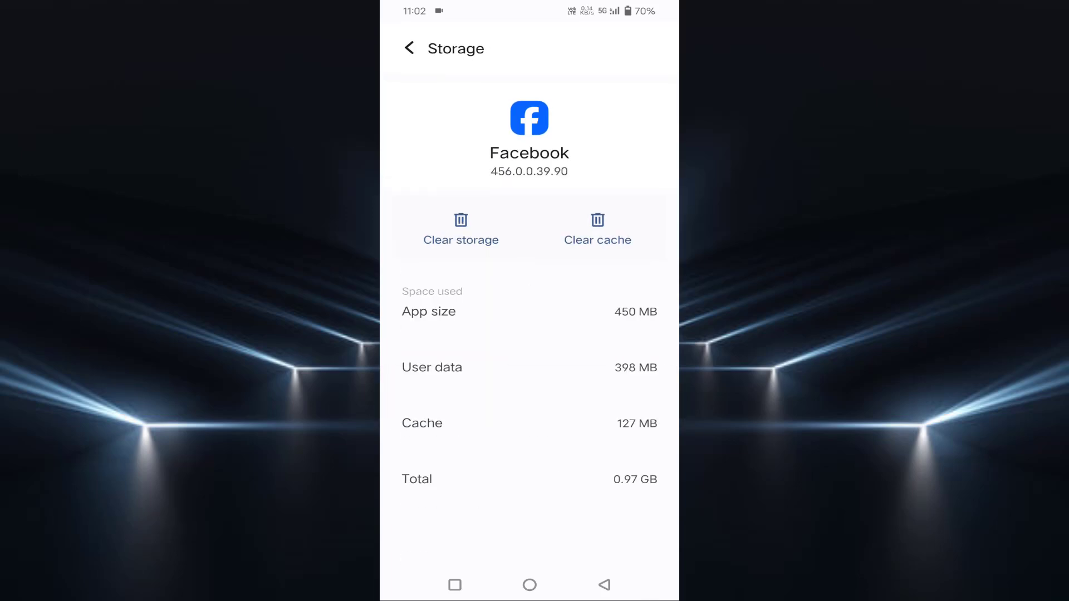
# Clear Facebook's 127 MB cache to 0 B and return to the home screen
pyautogui.click(598, 228)
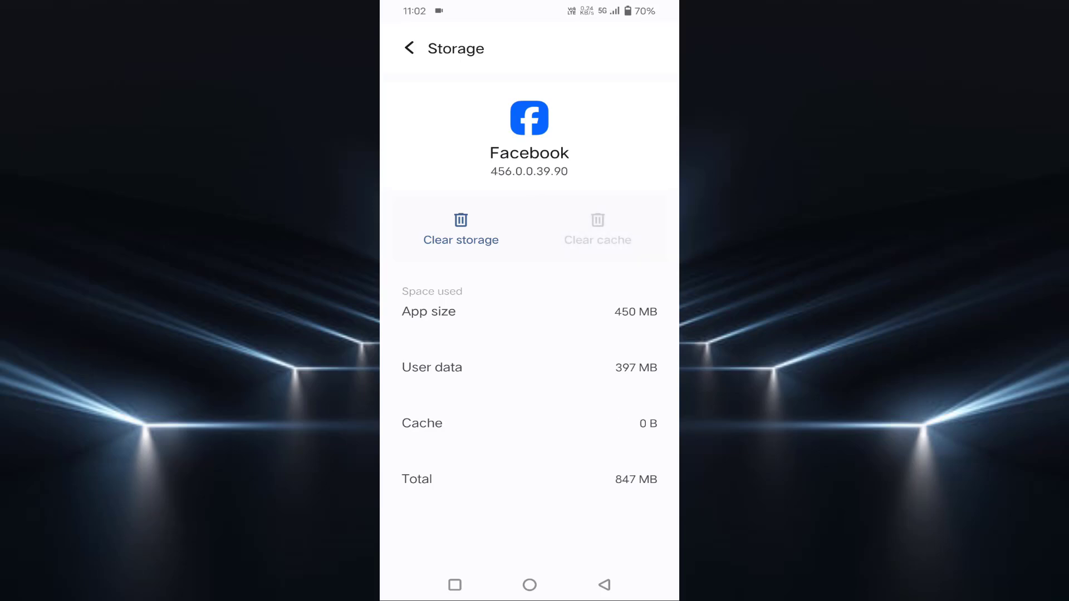
pyautogui.click(603, 585)
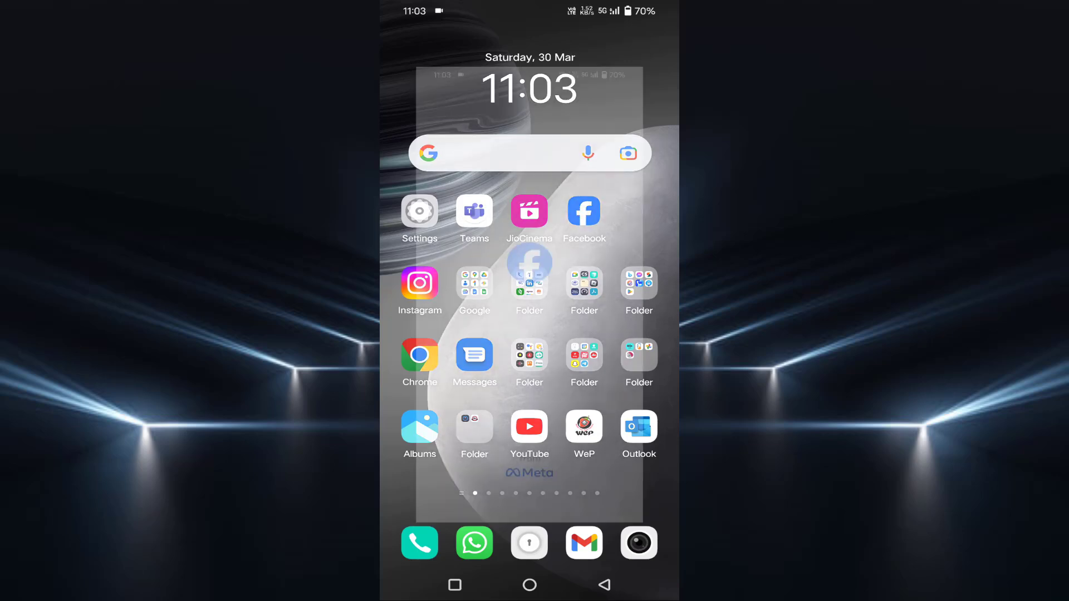
# Relaunch Facebook and go through its main menu to Settings & privacy
pyautogui.click(583, 212)
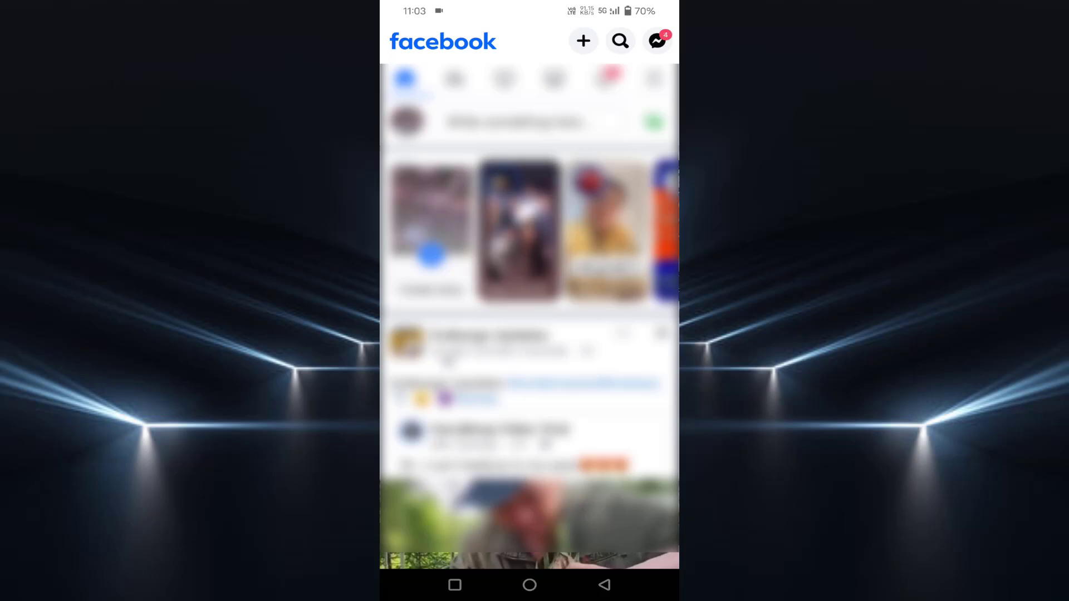
pyautogui.click(653, 39)
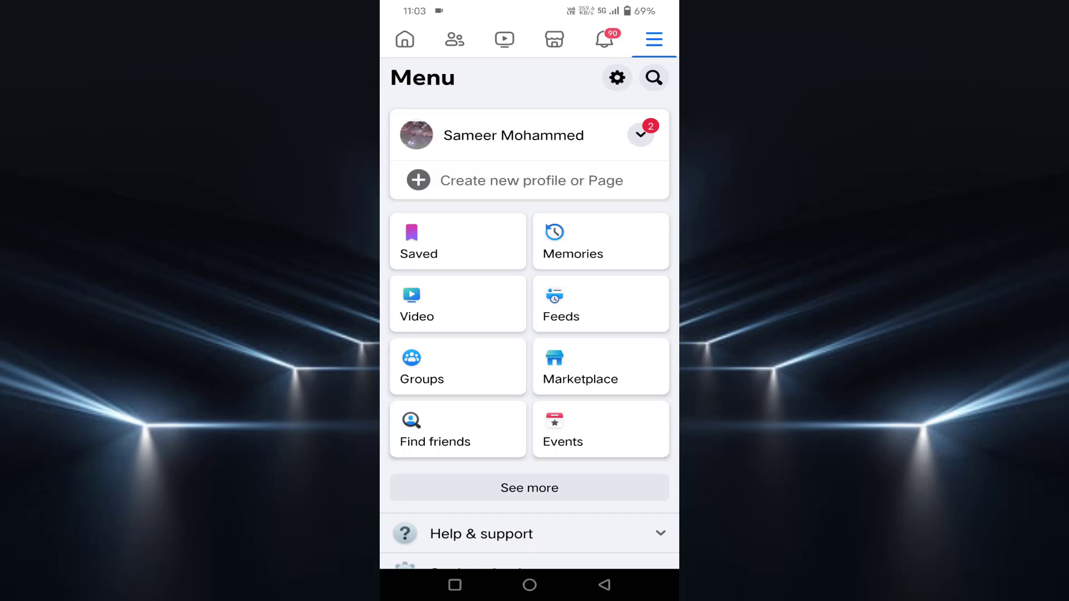
pyautogui.click(528, 585)
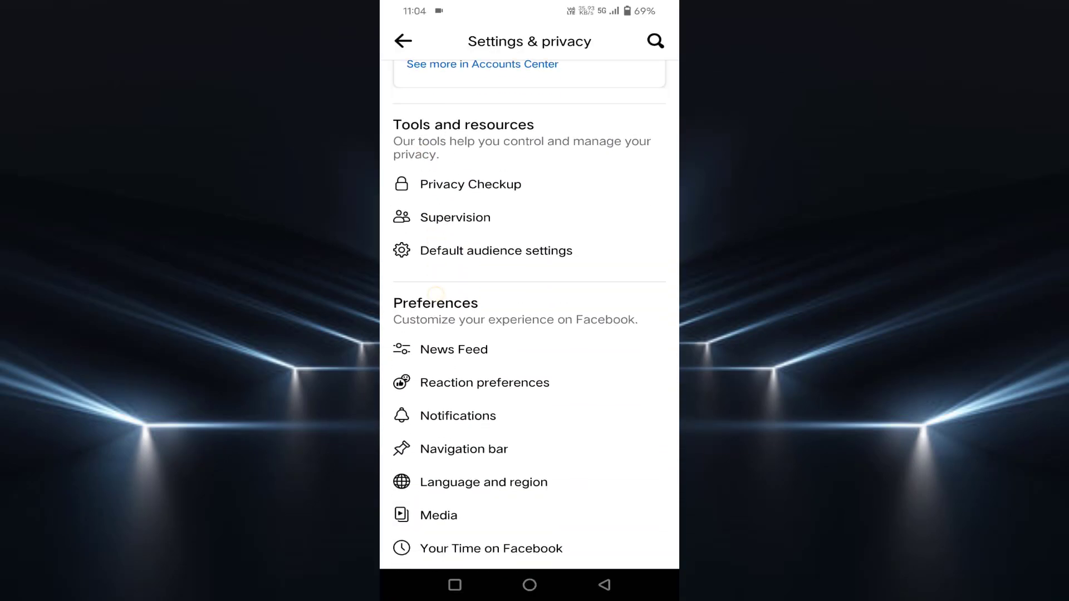
# Clear cookies and cache in Facebook's in-app Browser settings under Preferences
pyautogui.scroll(-3)
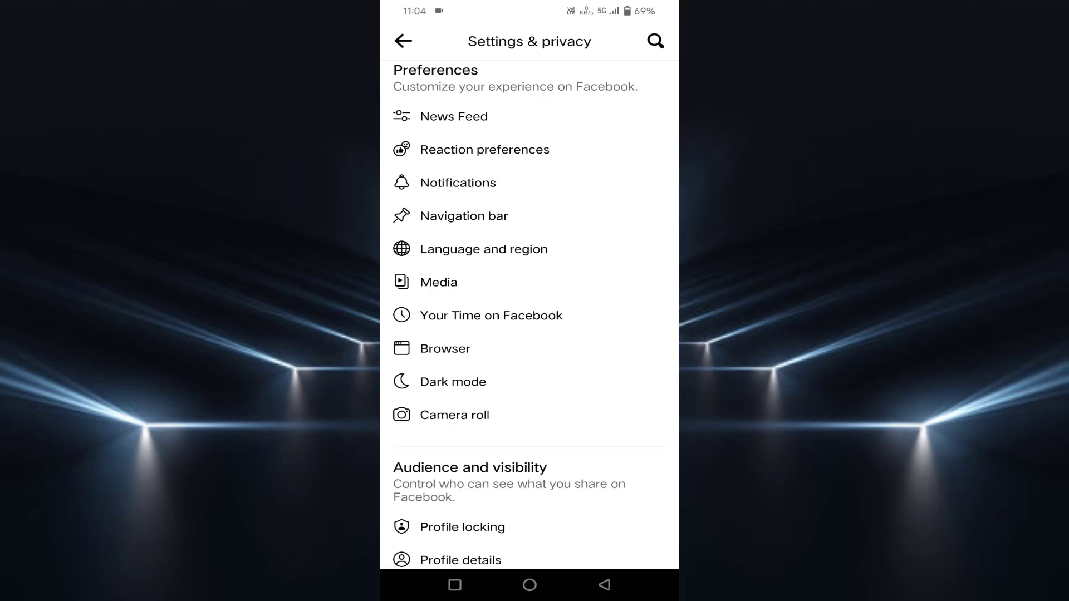
pyautogui.click(443, 348)
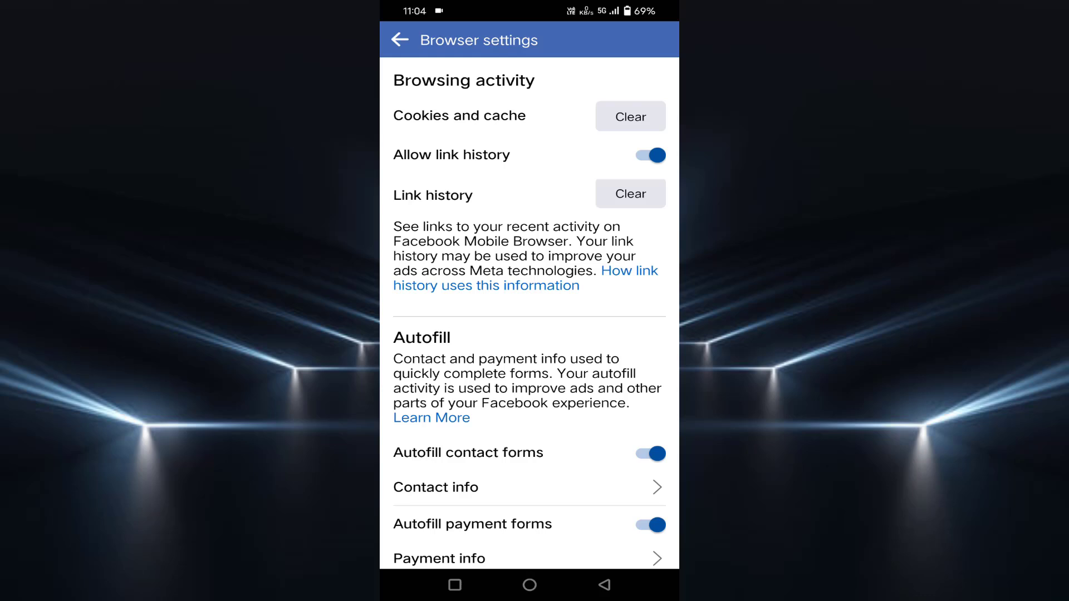
pyautogui.click(629, 116)
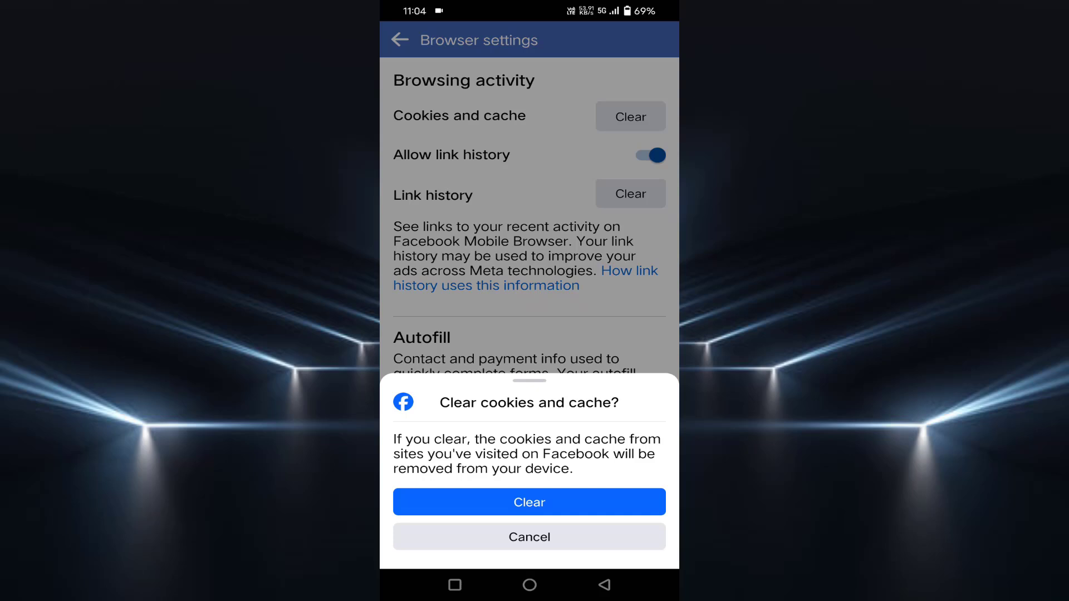
pyautogui.click(528, 502)
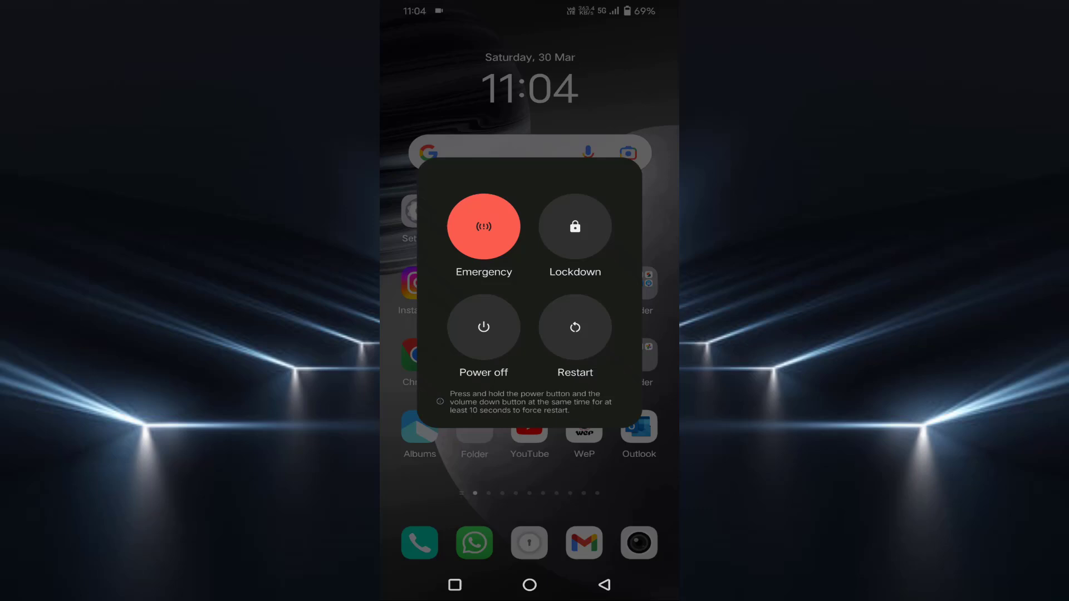
# Dismiss the phone's power options menu to return to the home screen
pyautogui.click(529, 584)
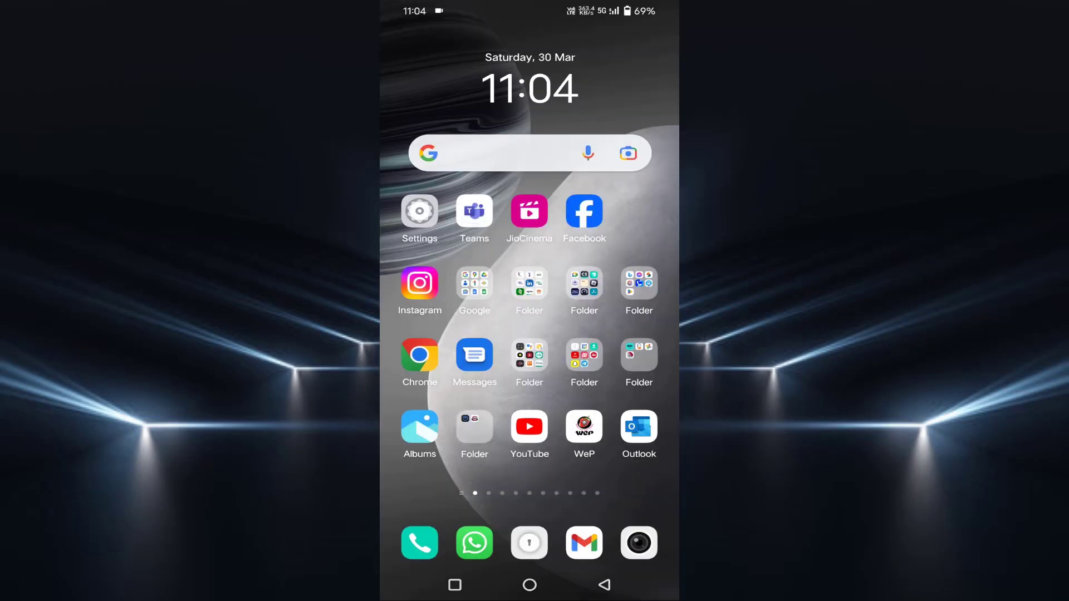